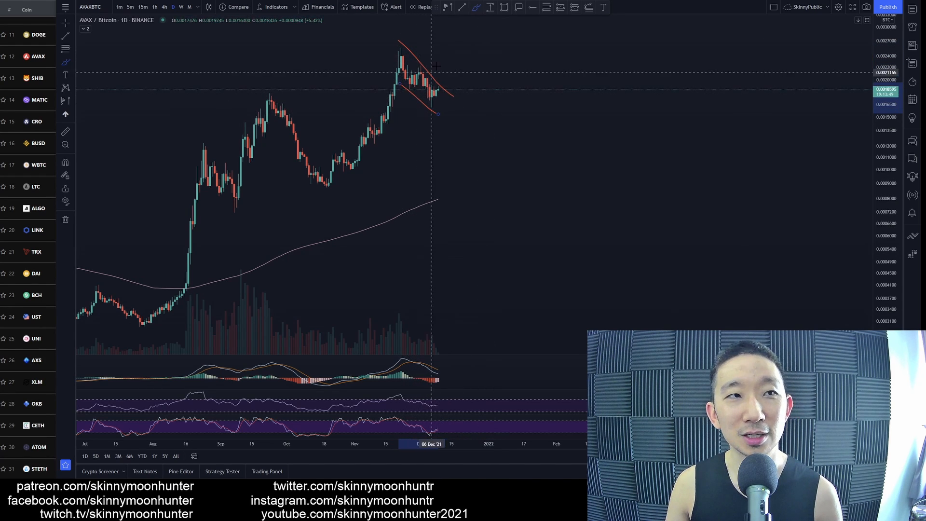
{"action": "mouse_move", "coordinate": [435, 92]}
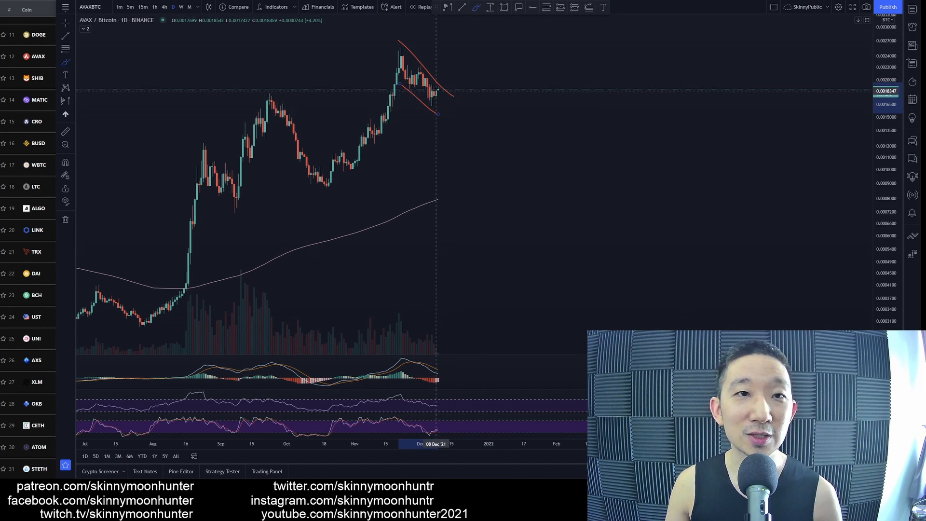
{"action": "mouse_move", "coordinate": [447, 95]}
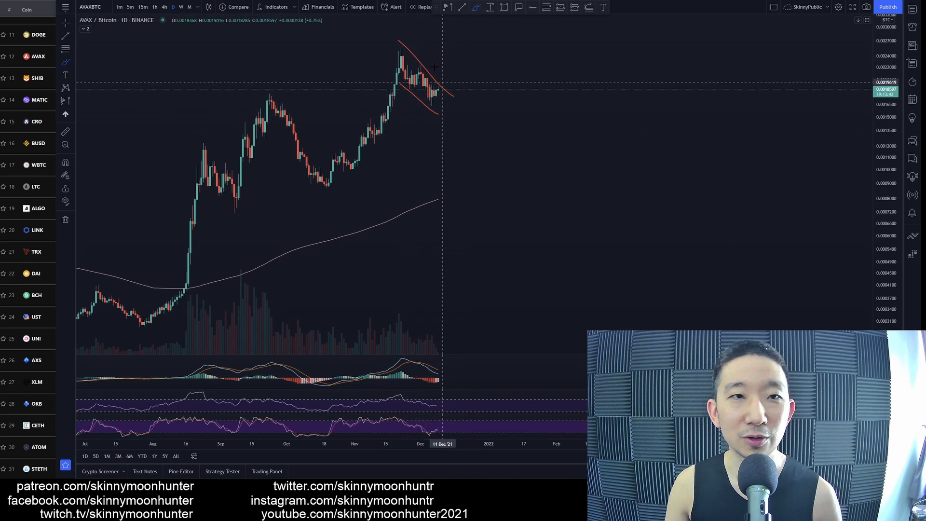
{"action": "mouse_move", "coordinate": [402, 85]}
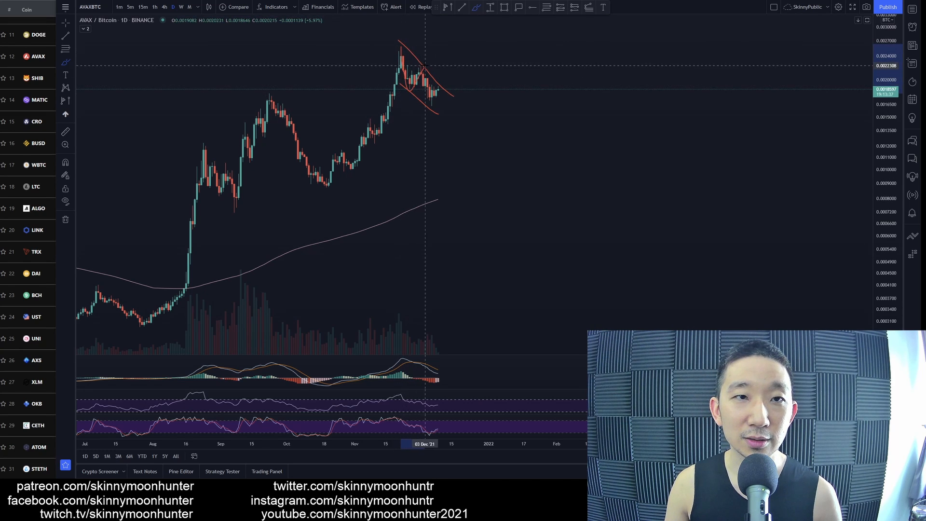
{"action": "mouse_move", "coordinate": [444, 105]}
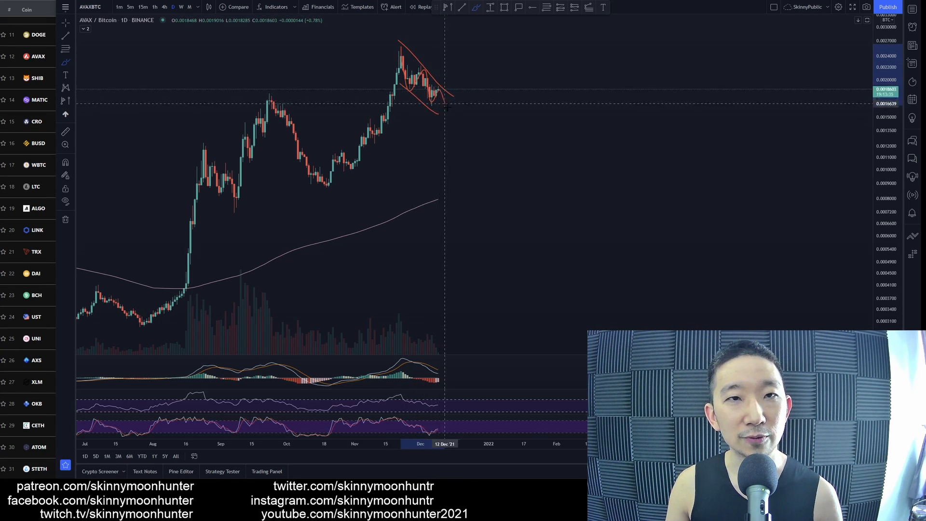
{"action": "mouse_move", "coordinate": [488, 156]}
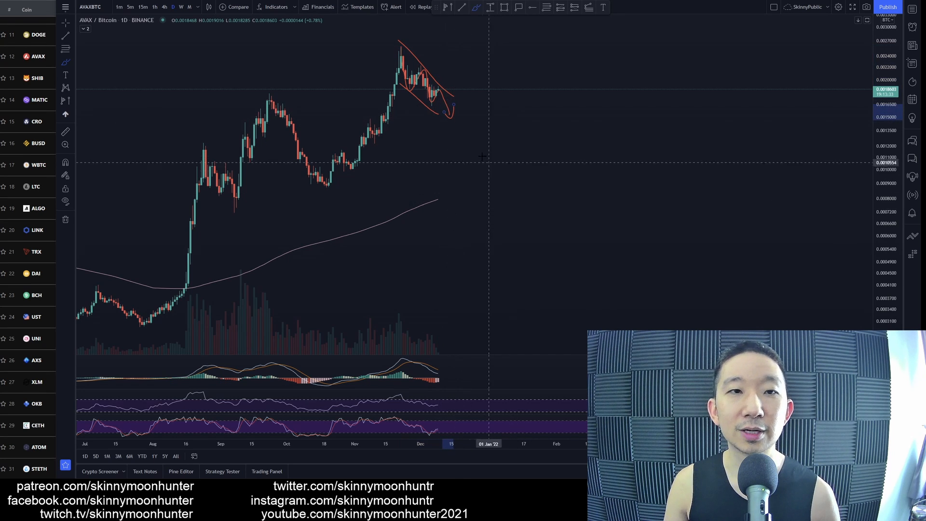
{"action": "mouse_move", "coordinate": [521, 183]}
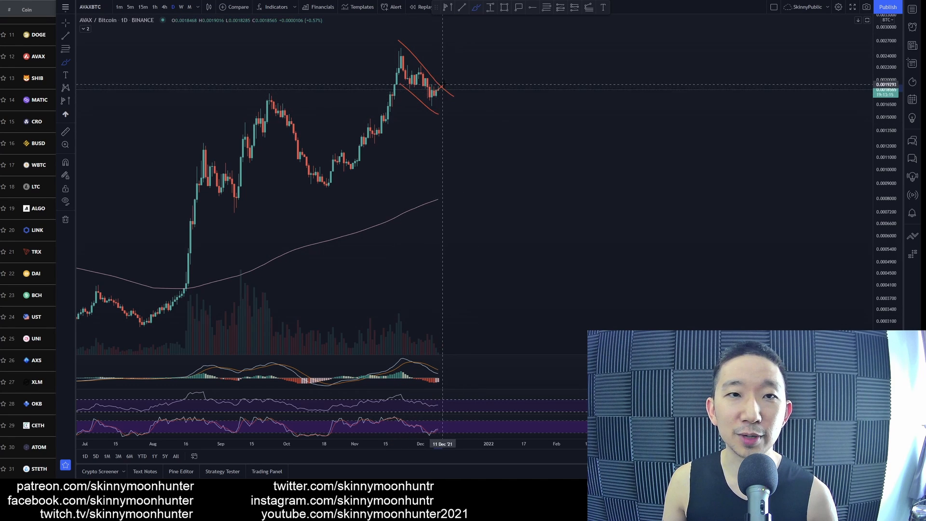
{"action": "mouse_move", "coordinate": [447, 76]}
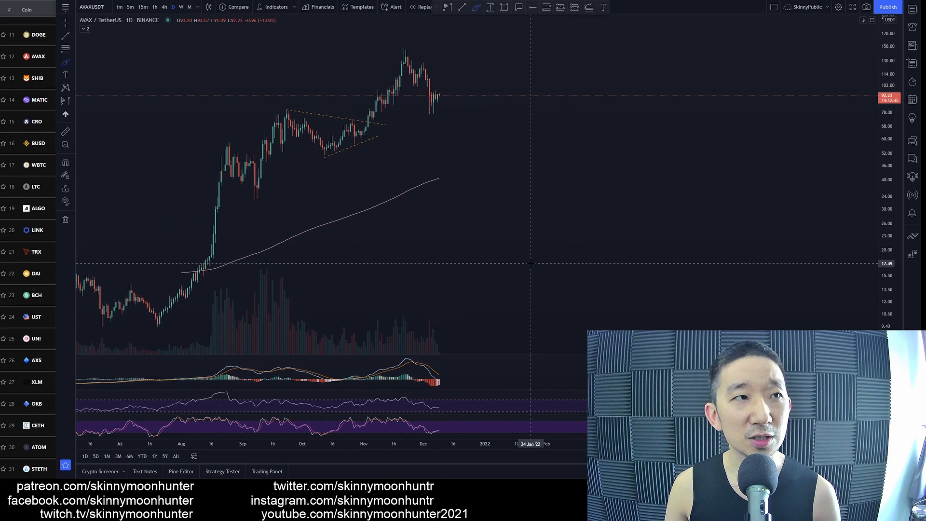
{"action": "mouse_move", "coordinate": [439, 95]}
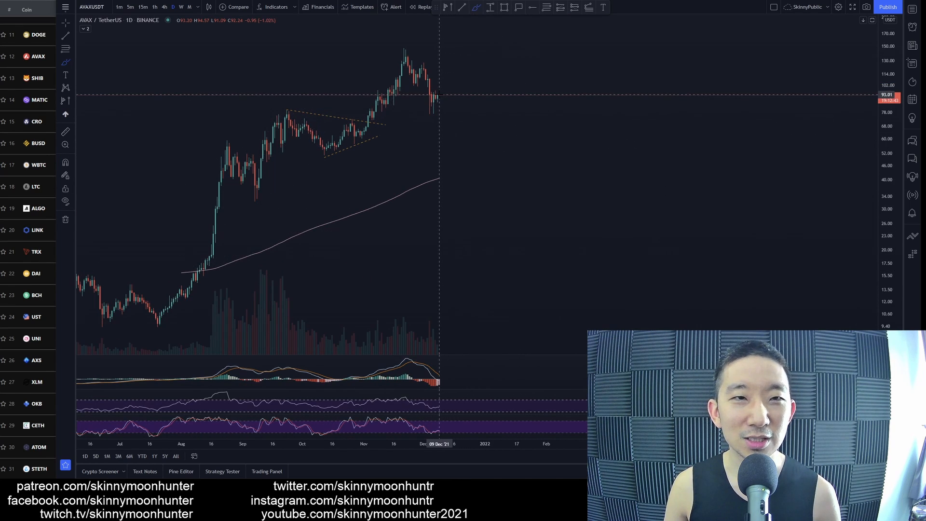
{"action": "mouse_move", "coordinate": [415, 89]}
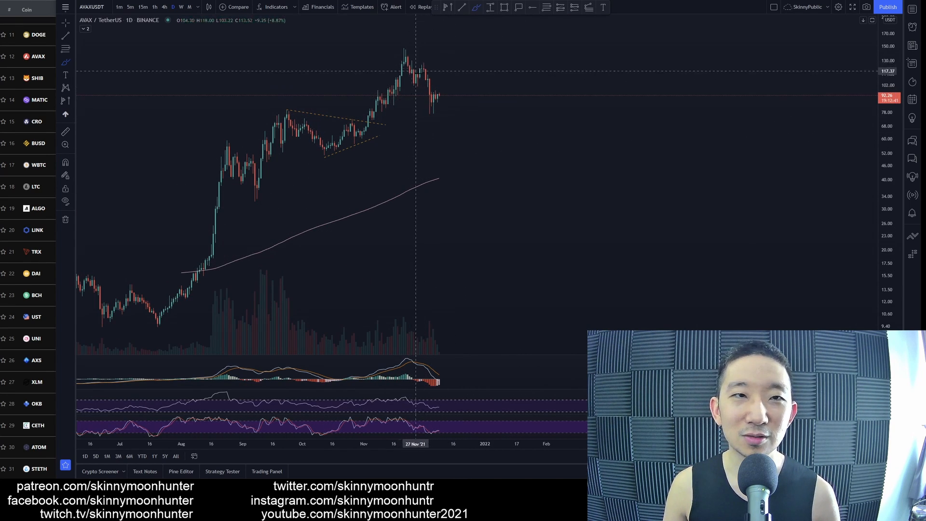
{"action": "mouse_move", "coordinate": [415, 95]}
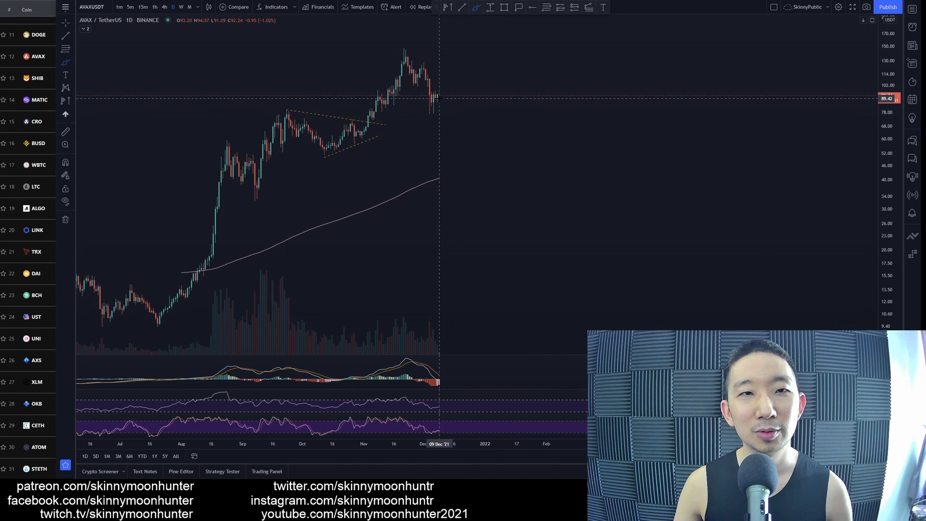
{"action": "mouse_move", "coordinate": [455, 76]}
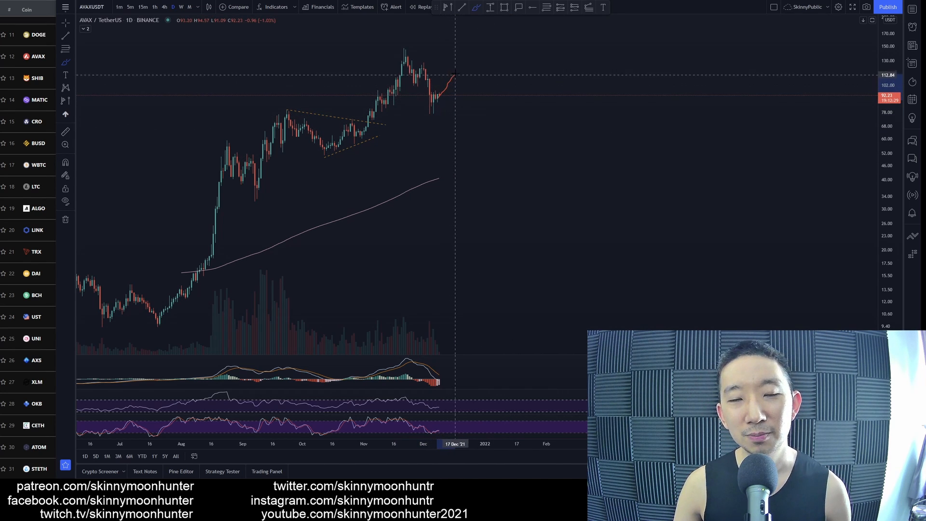
{"action": "mouse_move", "coordinate": [431, 98]}
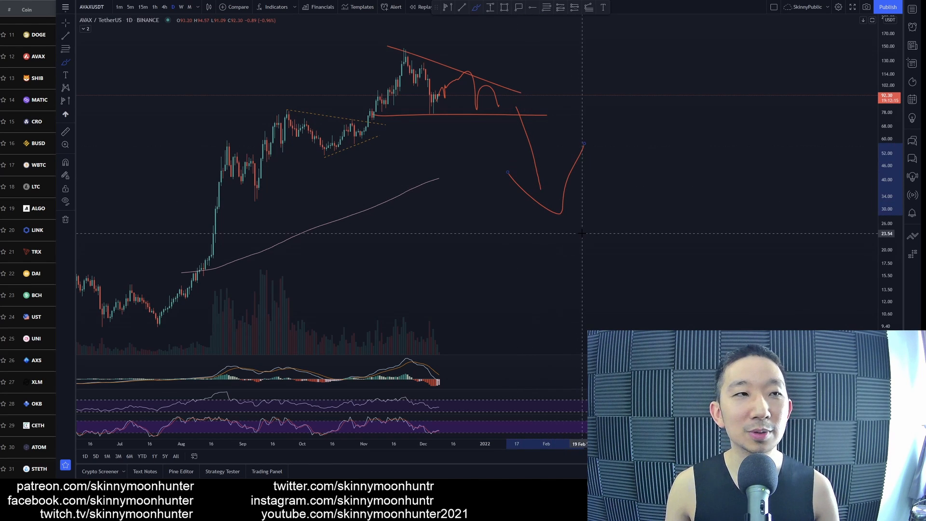
{"action": "left_click", "coordinate": [65, 163]}
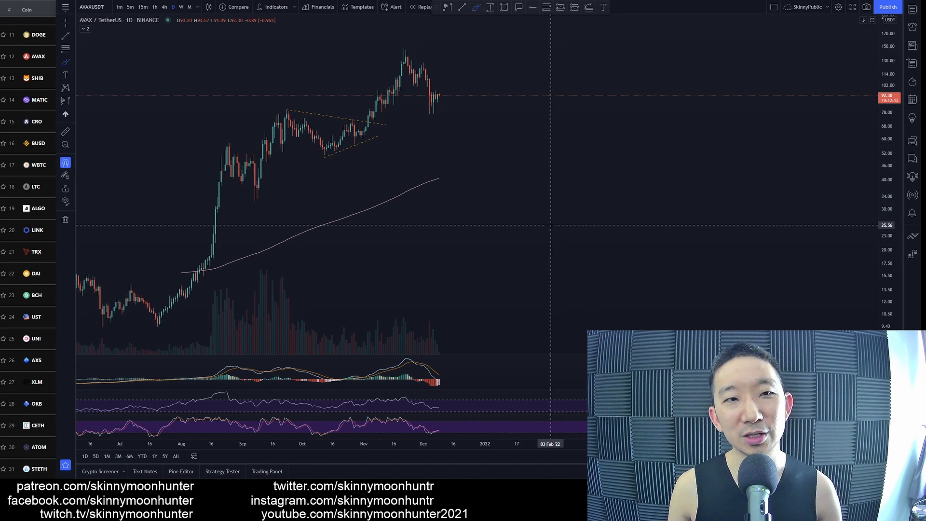